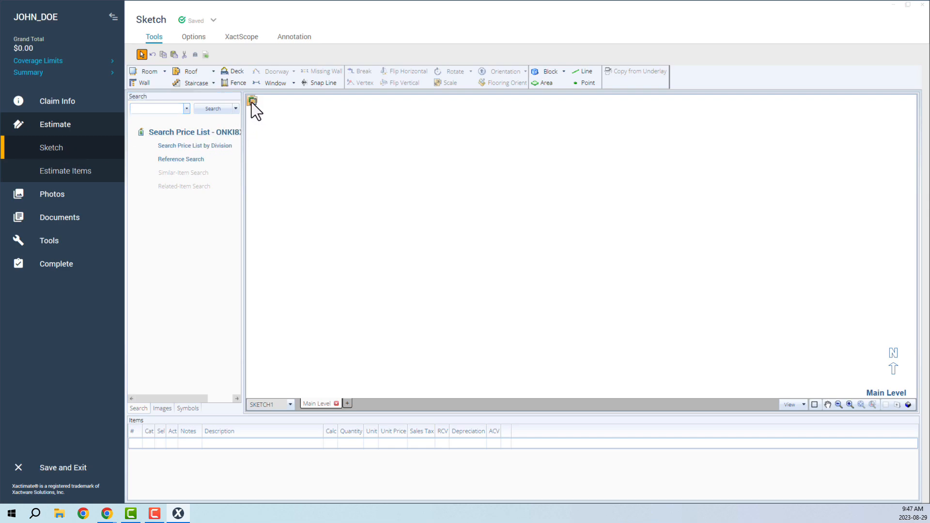
Import the Encircle measurement data into the Xactimate sketch.
click(251, 100)
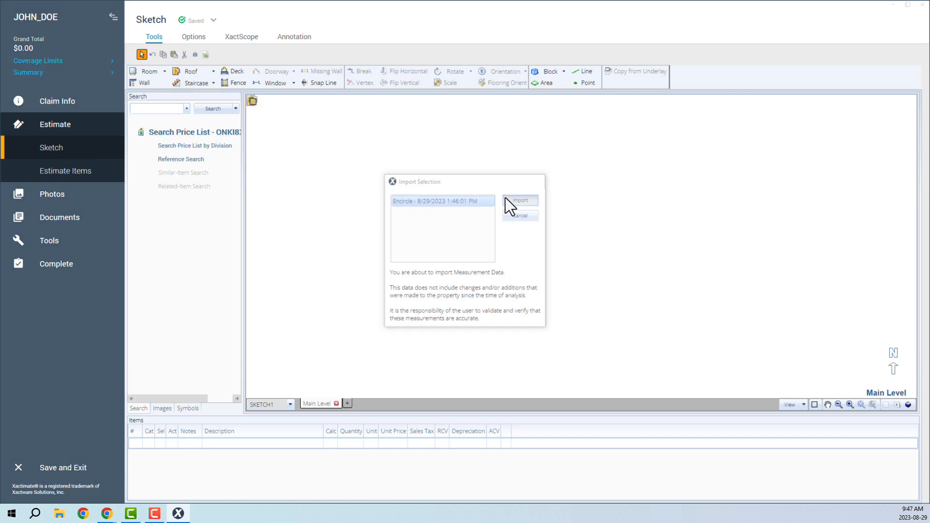
click(519, 200)
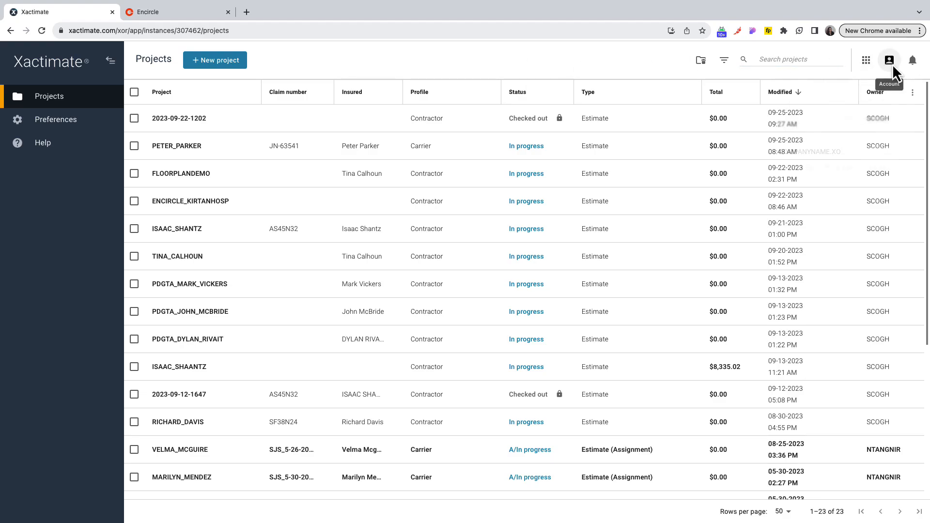
View the Xactimate account details from the web header.
click(889, 59)
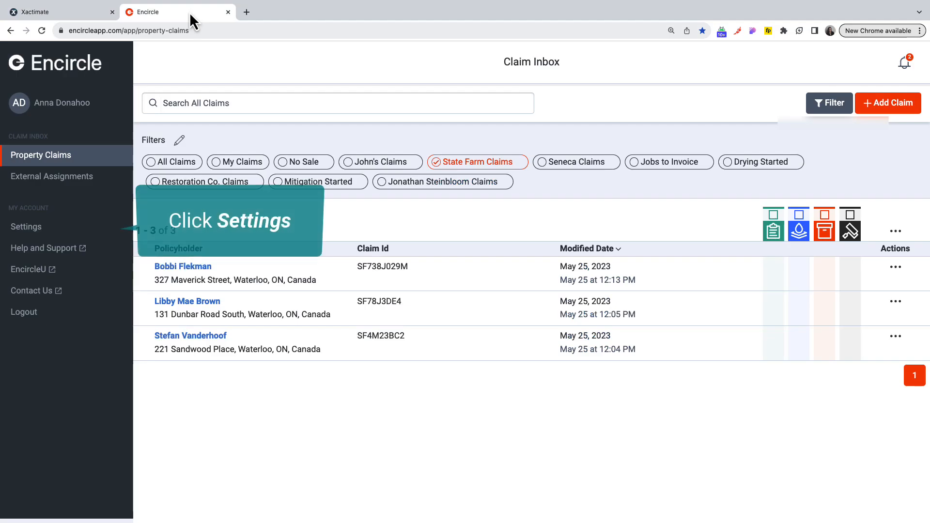
Enable Star Restoration's Xactimate integration under Settings > Integrations and start a new connection.
click(26, 226)
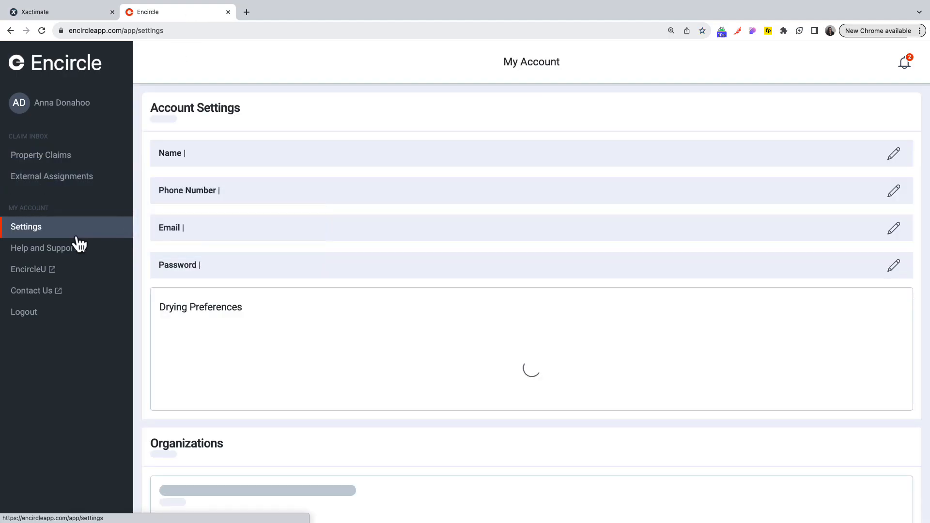
scroll(down, 3)
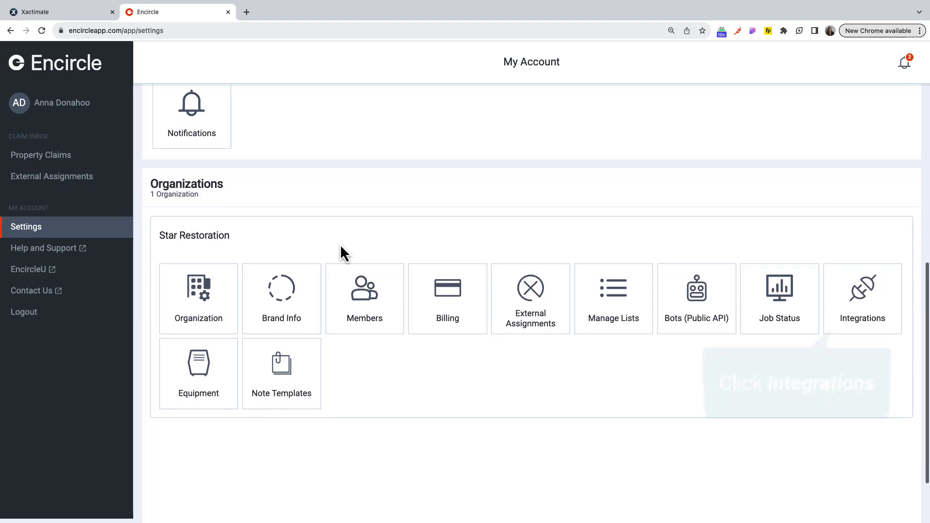
click(863, 299)
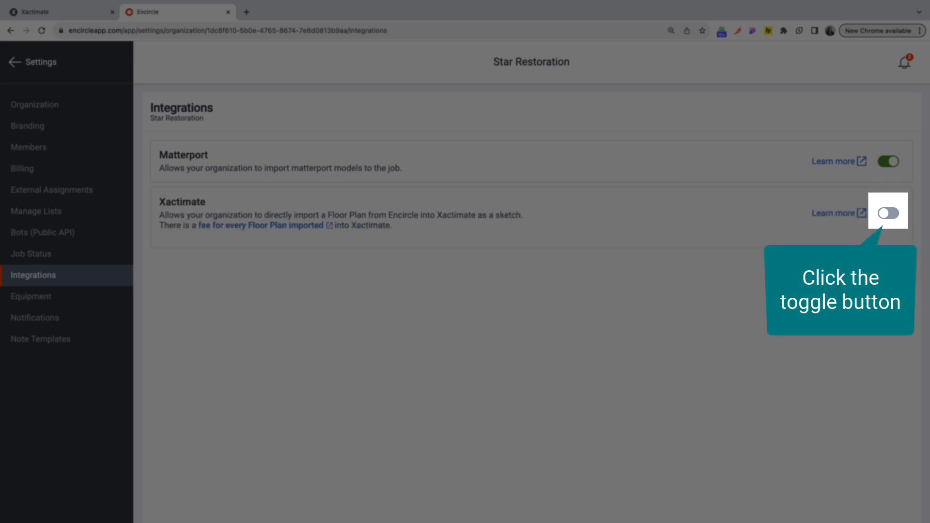
click(888, 213)
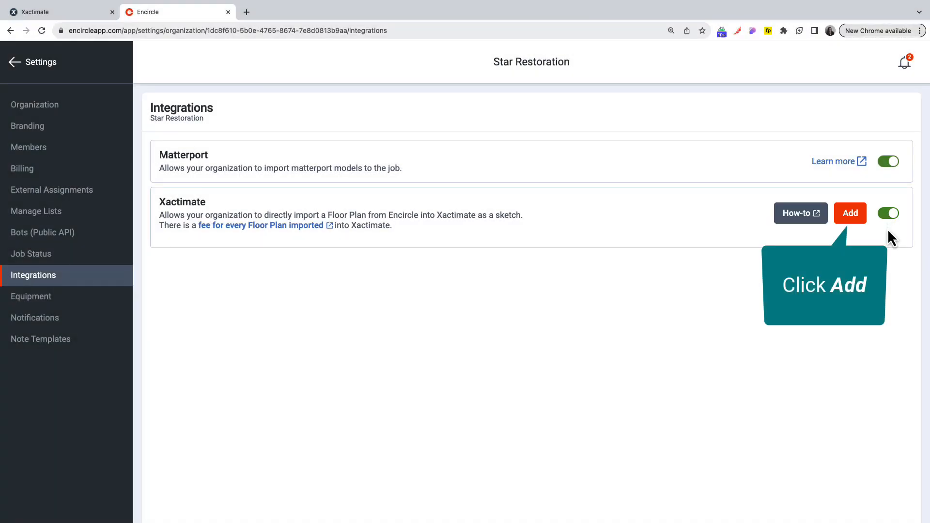
click(850, 213)
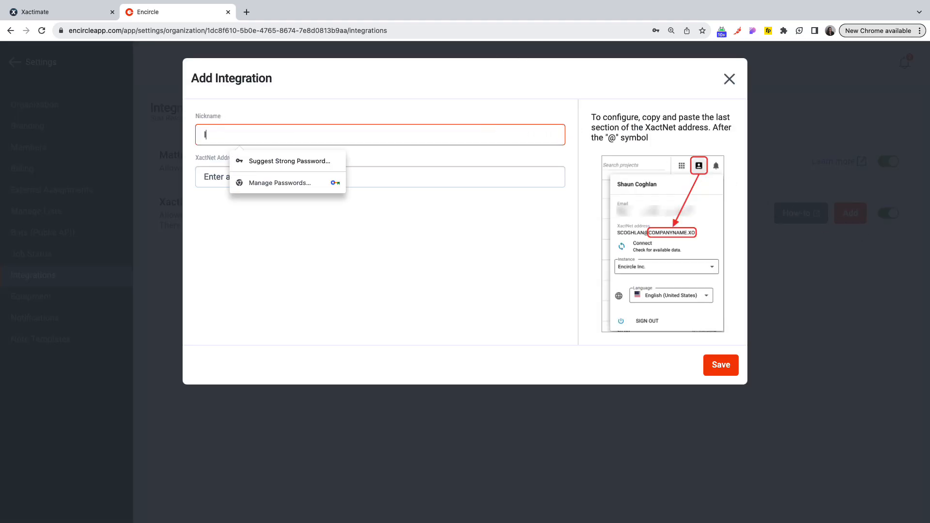
Save connection 'Integration 1' with XactNet address COMPANYNAME.XO.
text(Integration 1)
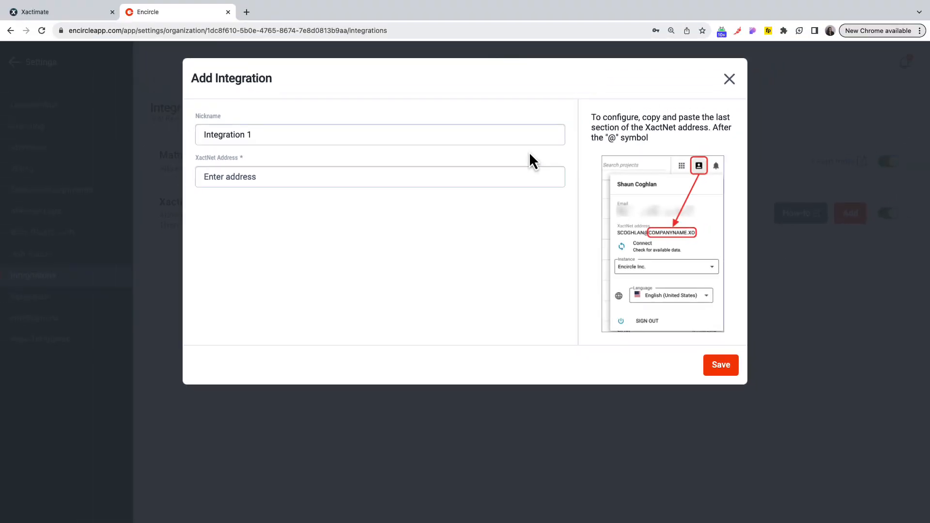
text(COMPANYNAME.XO)
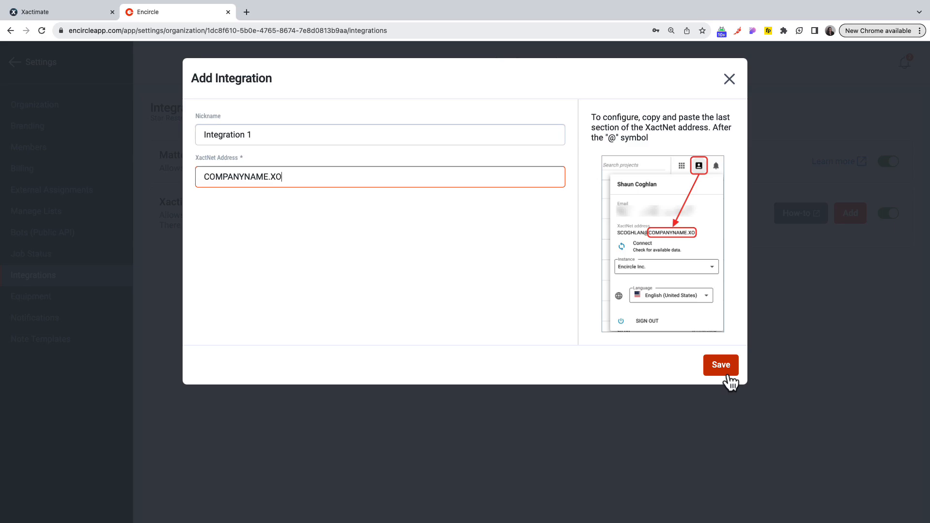
click(720, 365)
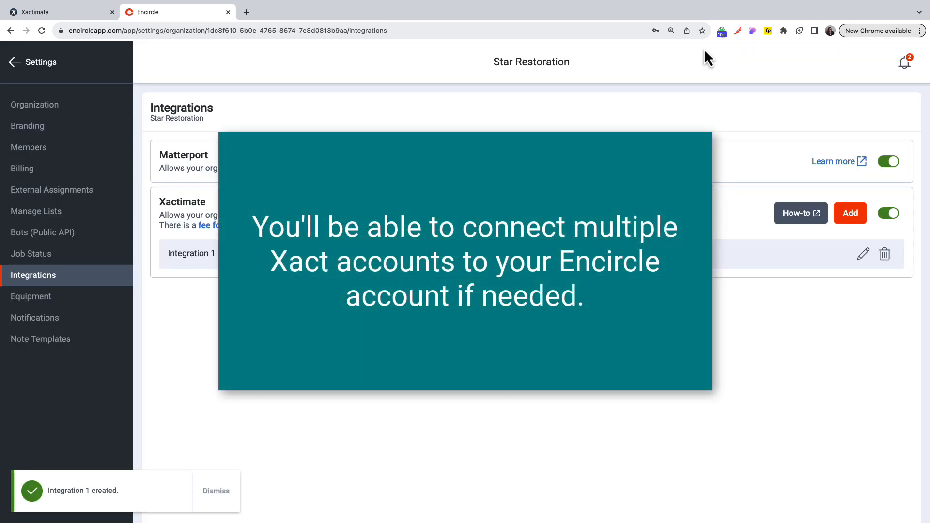